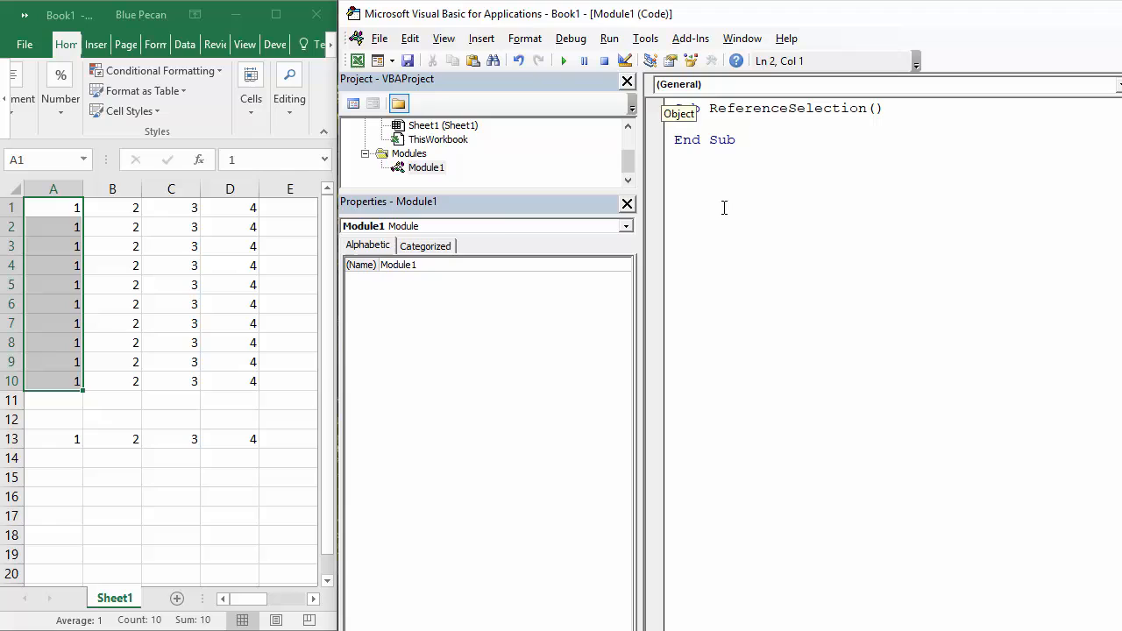
- Write Range("A1").End(xlDown).Select inside the ReferenceSelection Sub, accepting the End suggestion
left_click(442, 124)
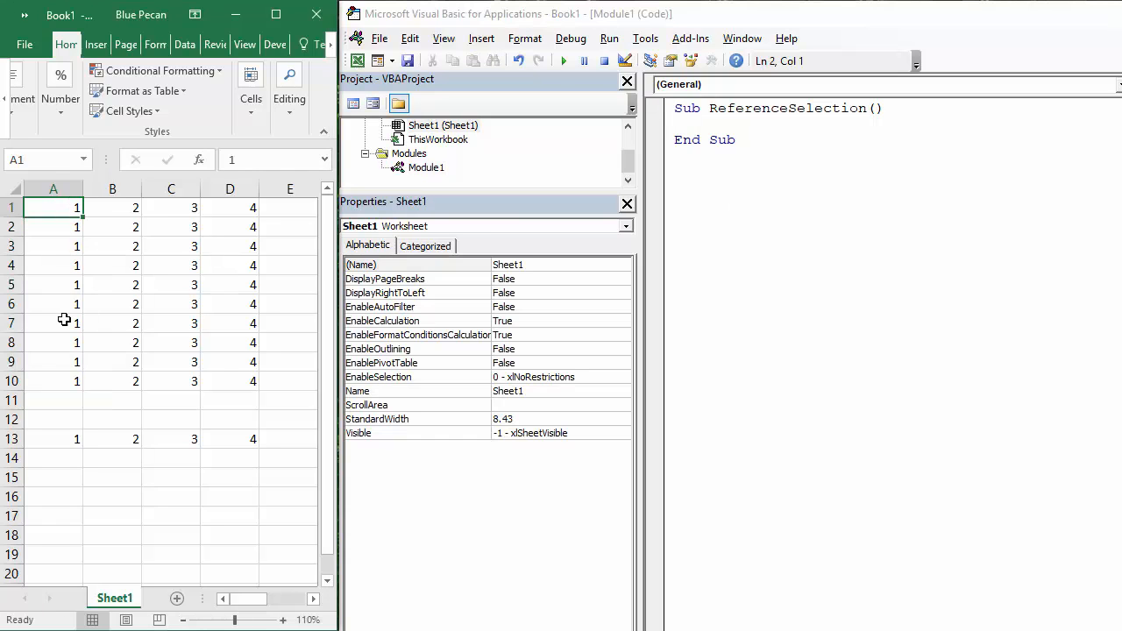
mouse_move(77, 361)
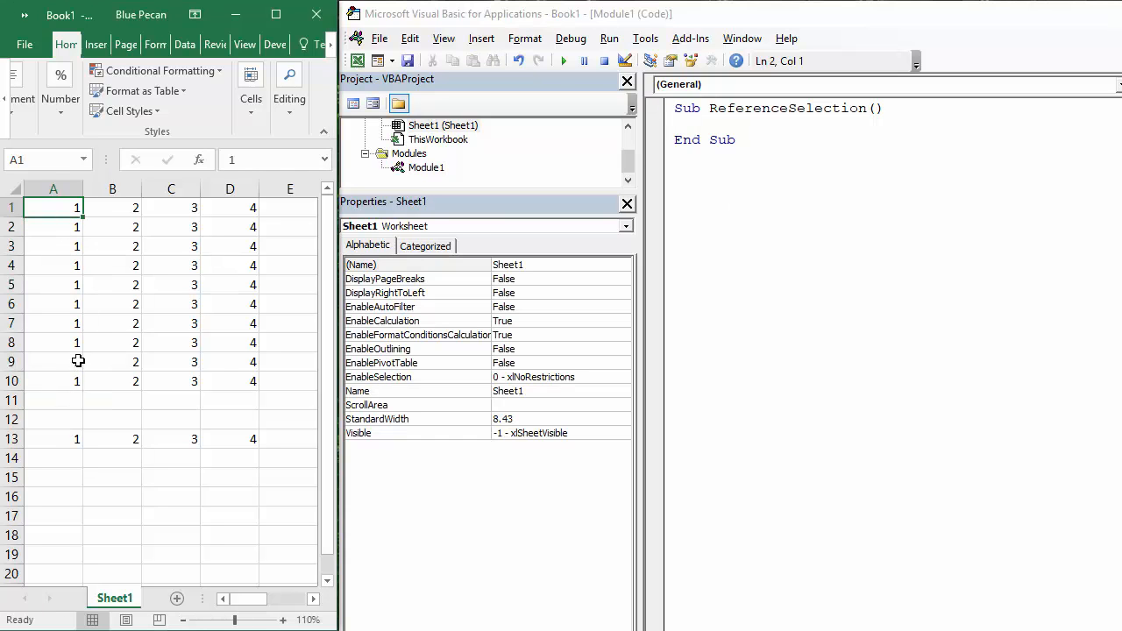
mouse_move(61, 384)
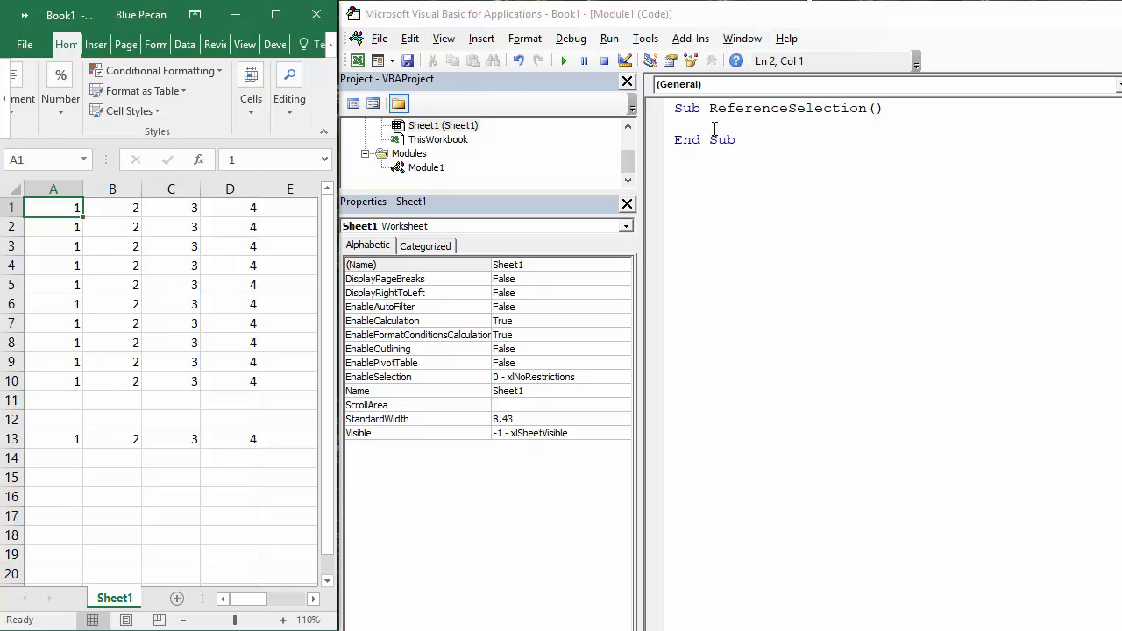
left_click(427, 168)
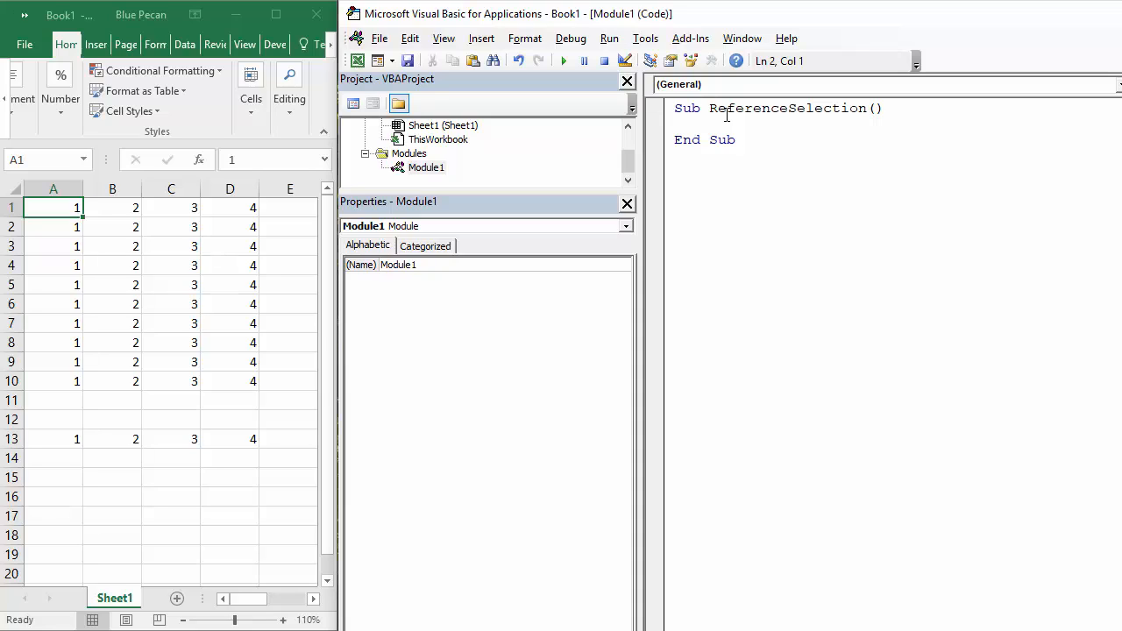
type("range(\"")
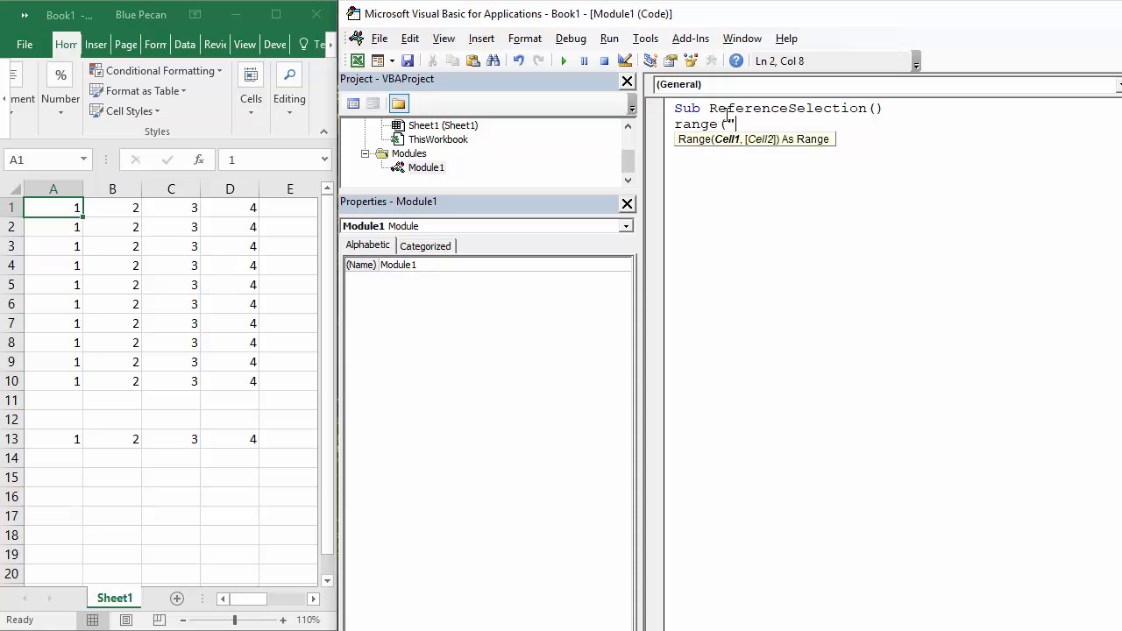
type("A1\")")
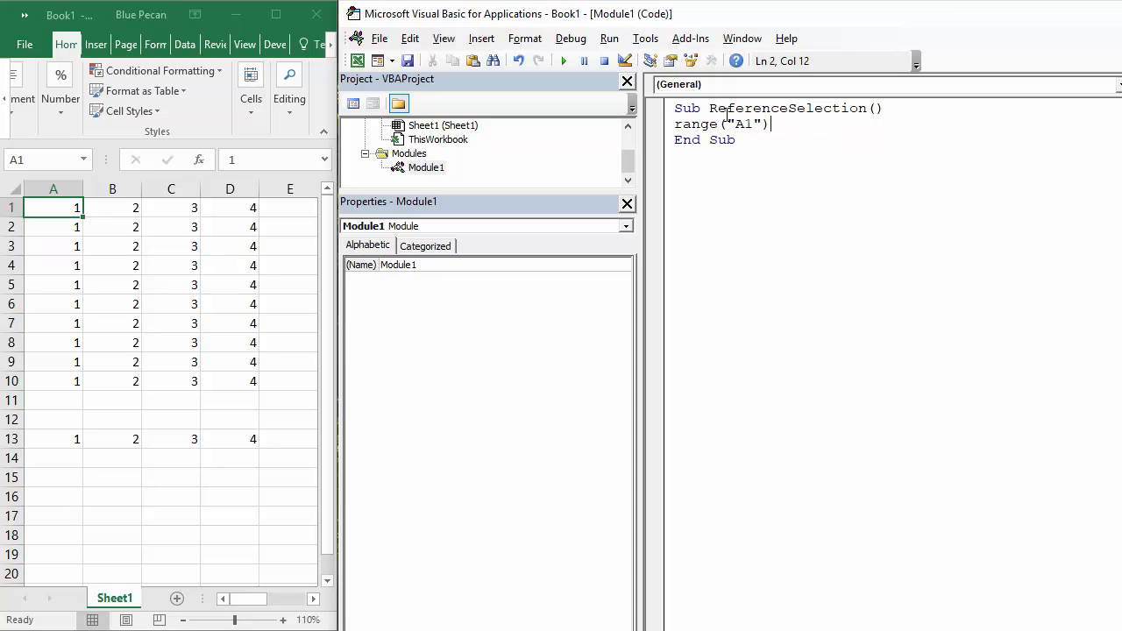
type(".en")
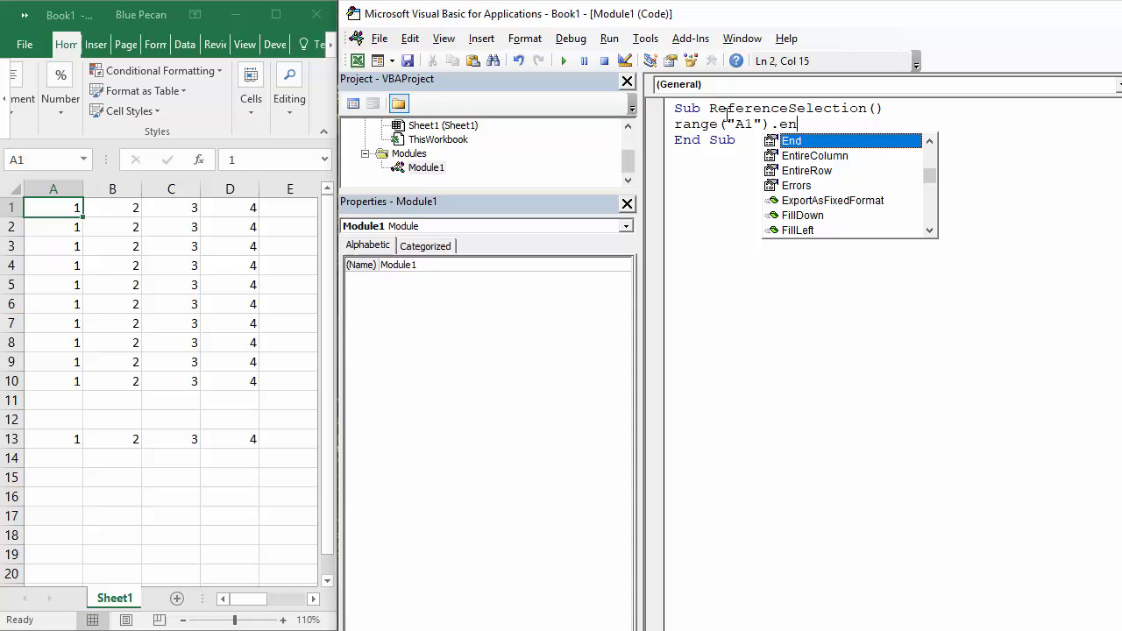
key("tab")
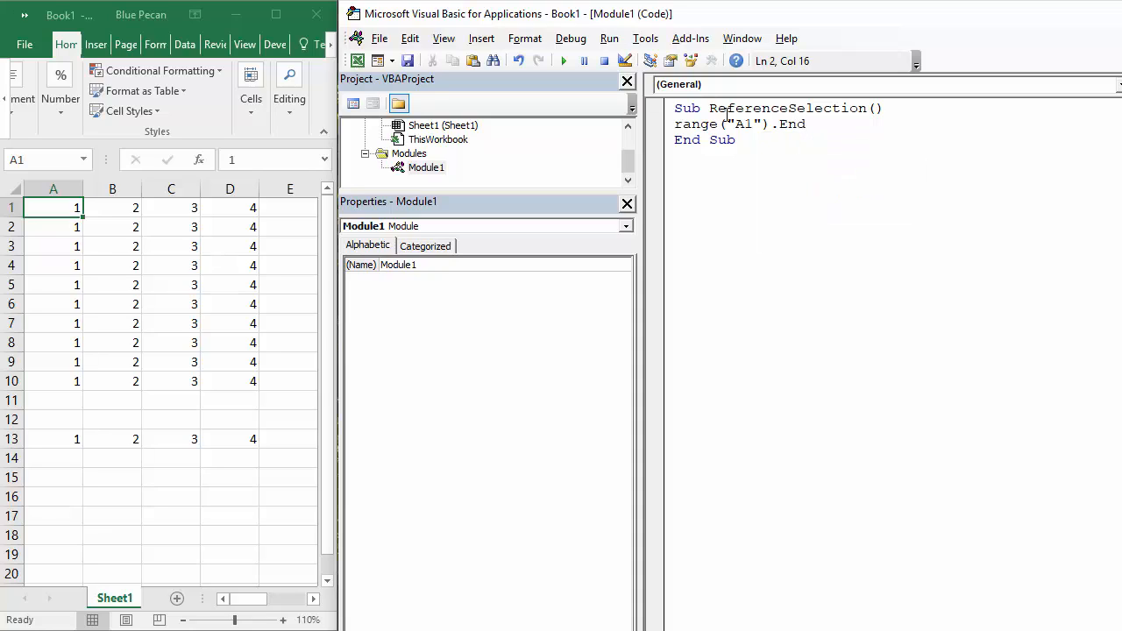
type("(x")
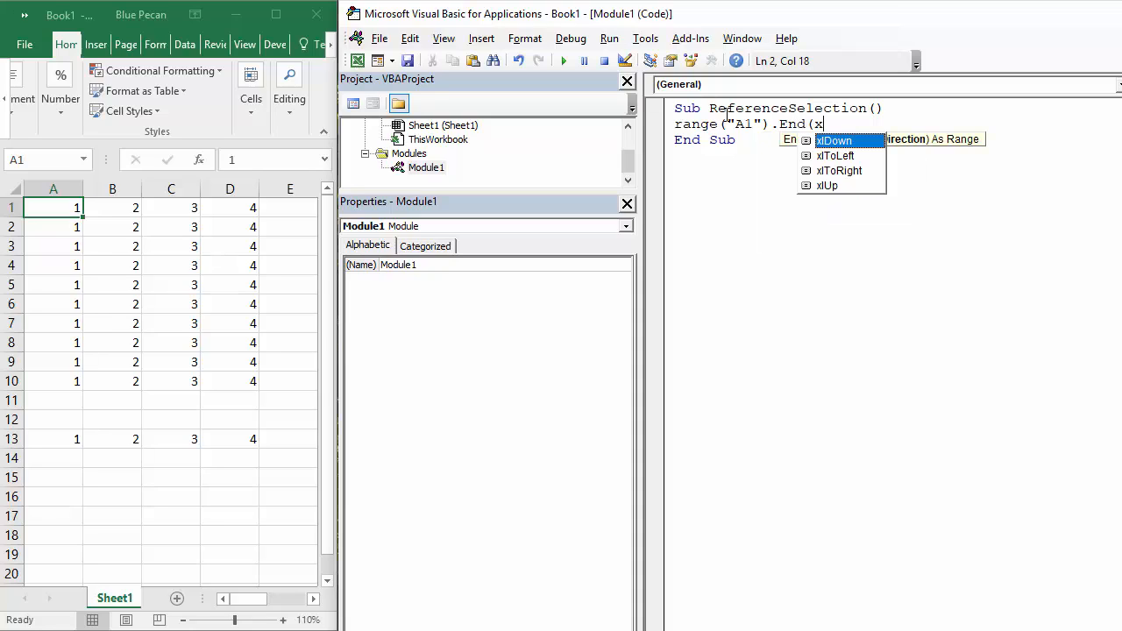
type("lDown")
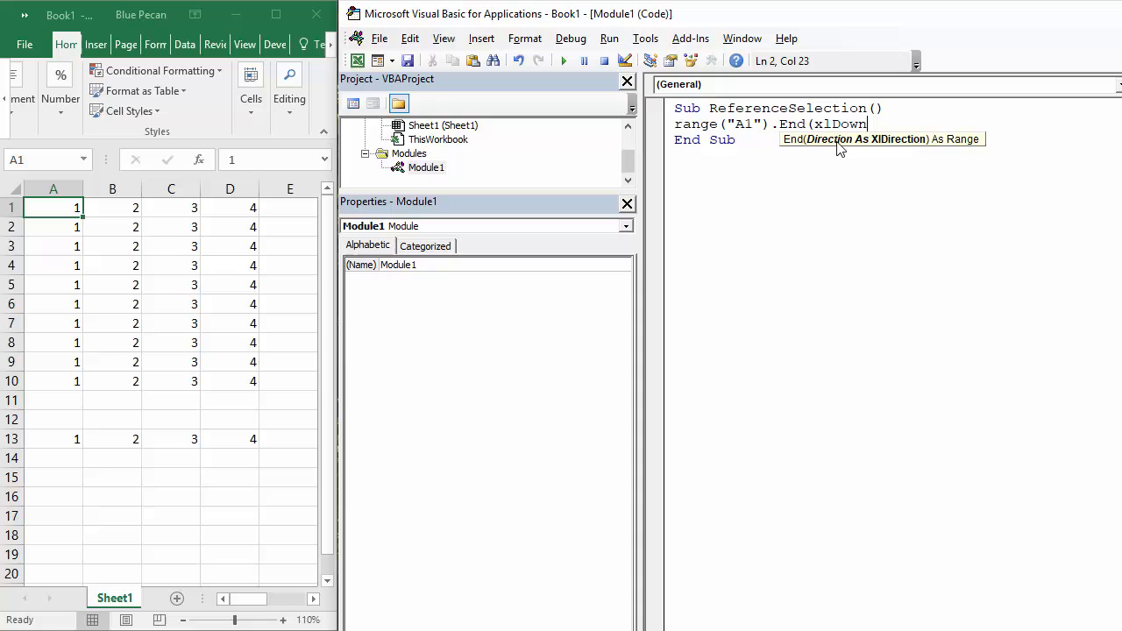
mouse_move(856, 173)
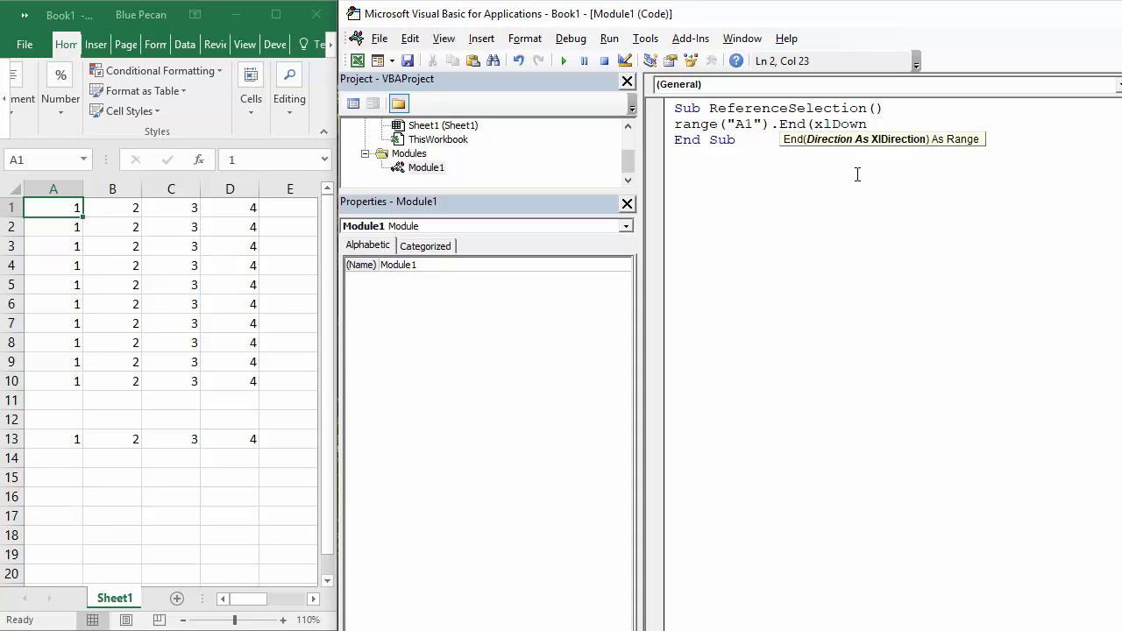
type(")")
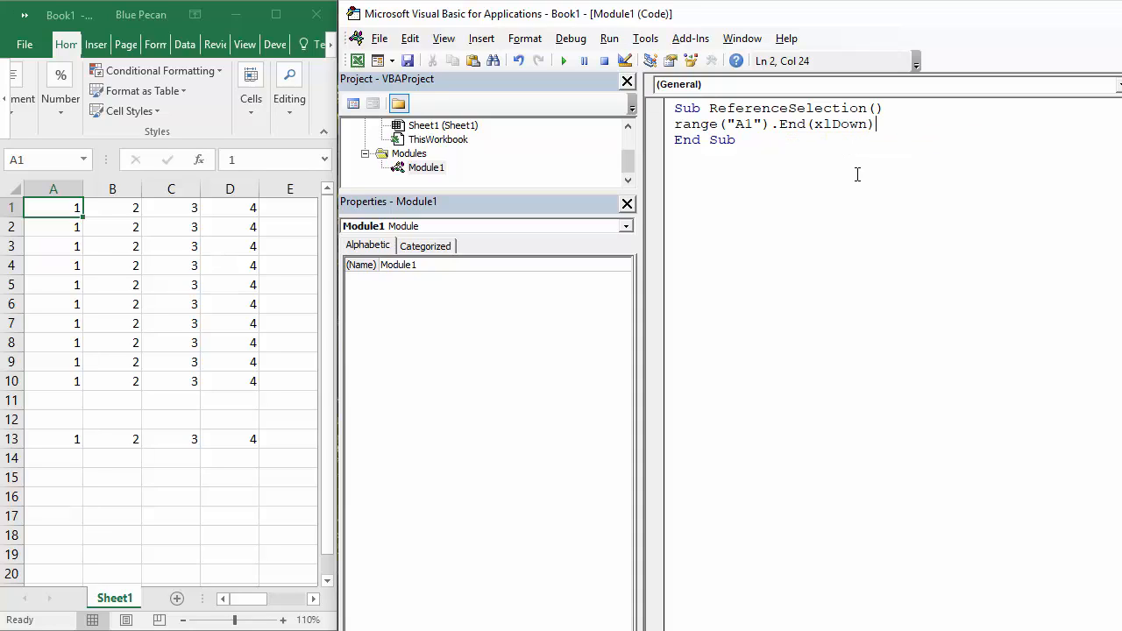
type(".selec")
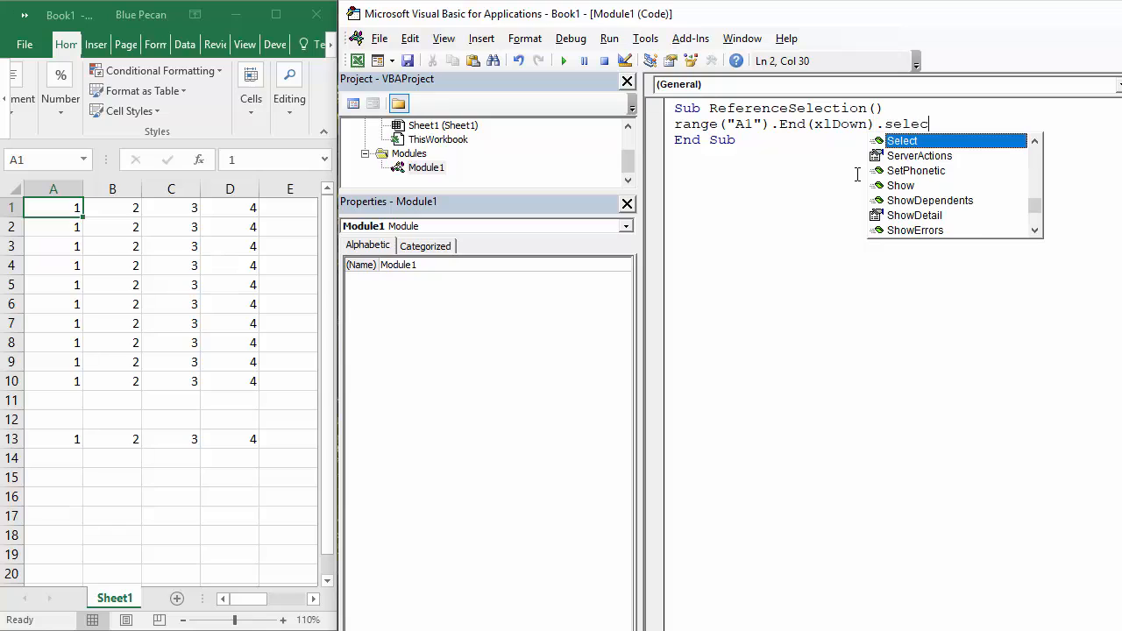
type("t")
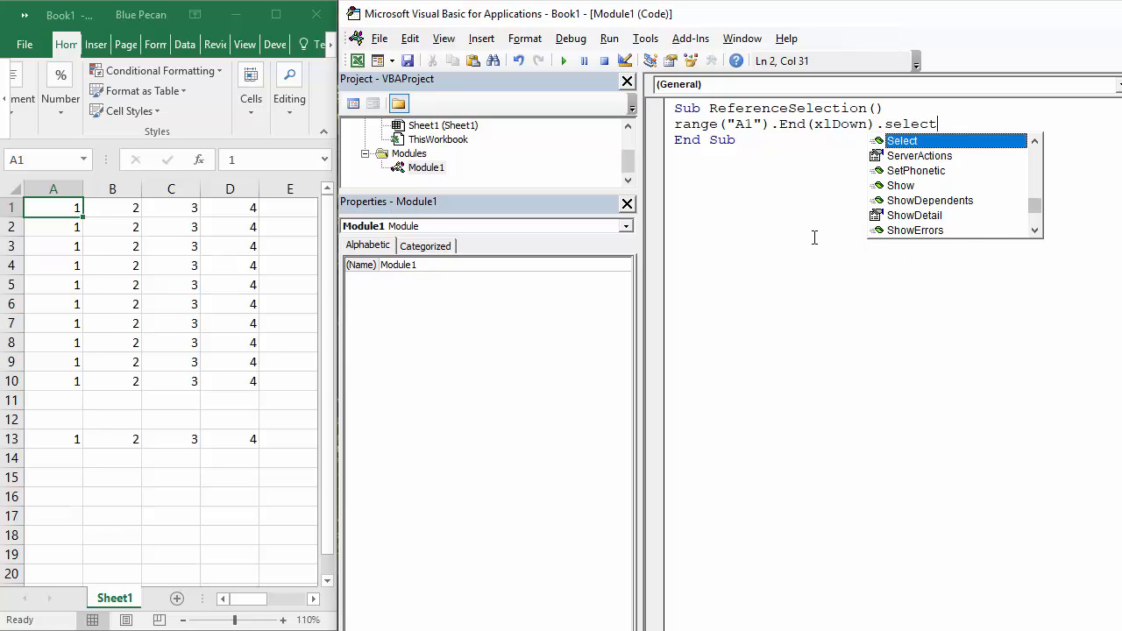
- Run ReferenceSelection so the last filled cell below A1 (A10) gets selected
left_click(564, 59)
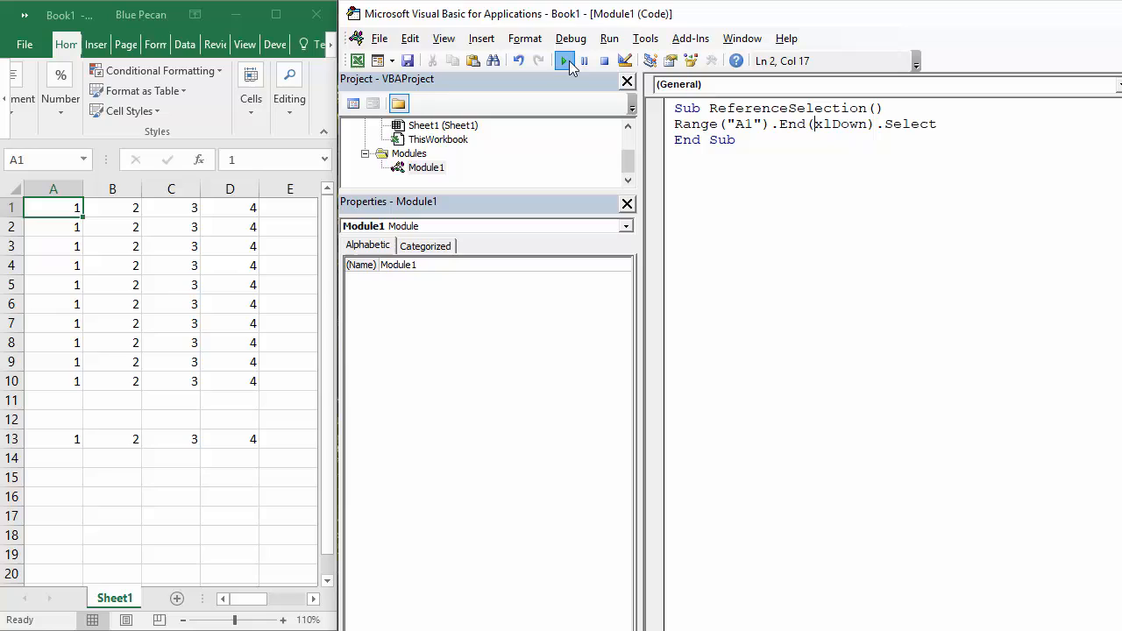
left_click(564, 59)
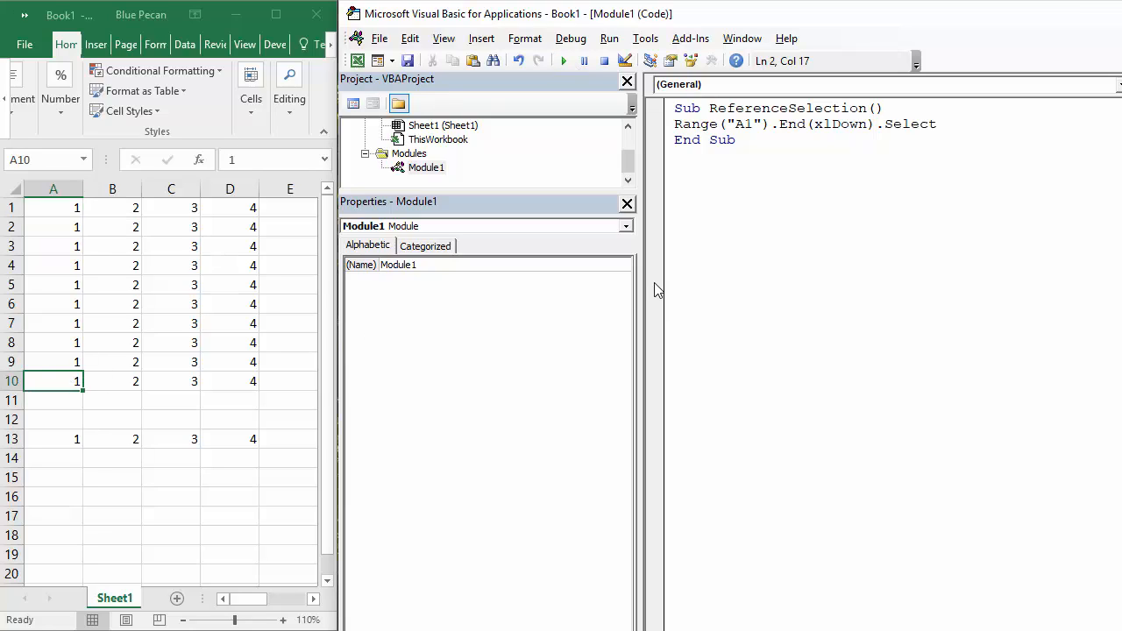
mouse_move(42, 235)
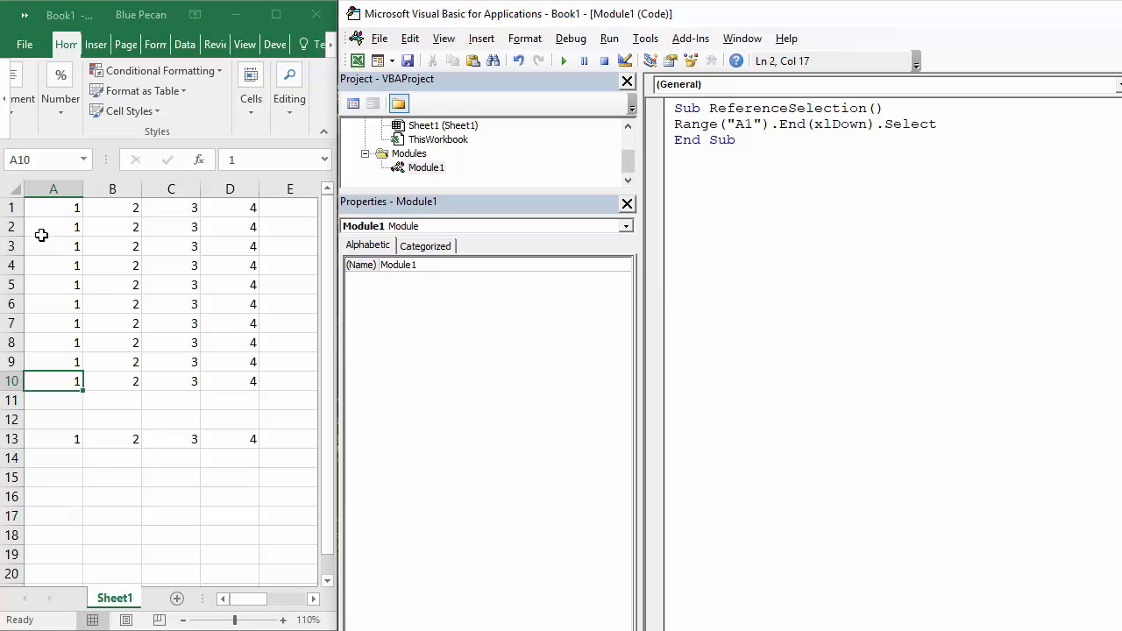
- Replace .Select with .Interior.Color = vbYellow and run it, filling A10 yellow
left_click(937, 123)
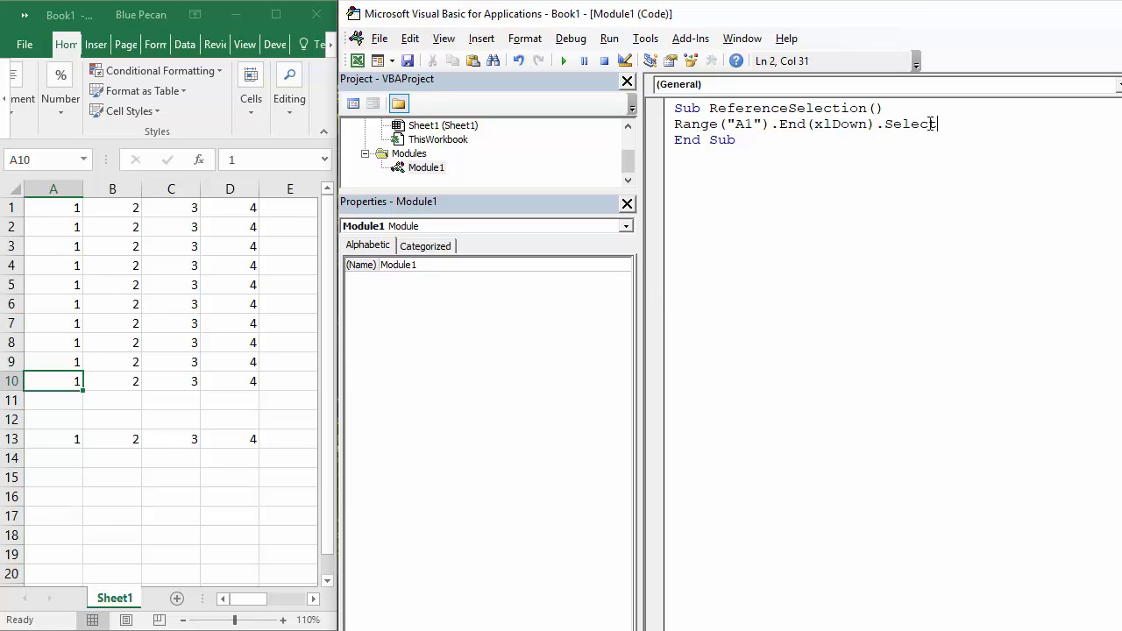
double_click(911, 123)
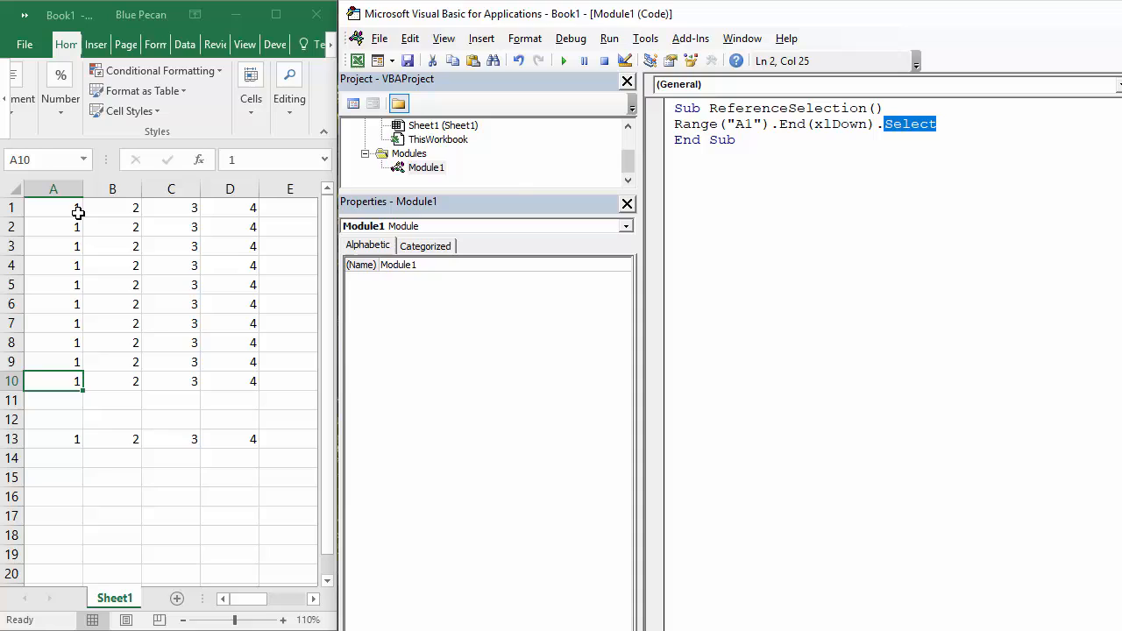
type(".inte")
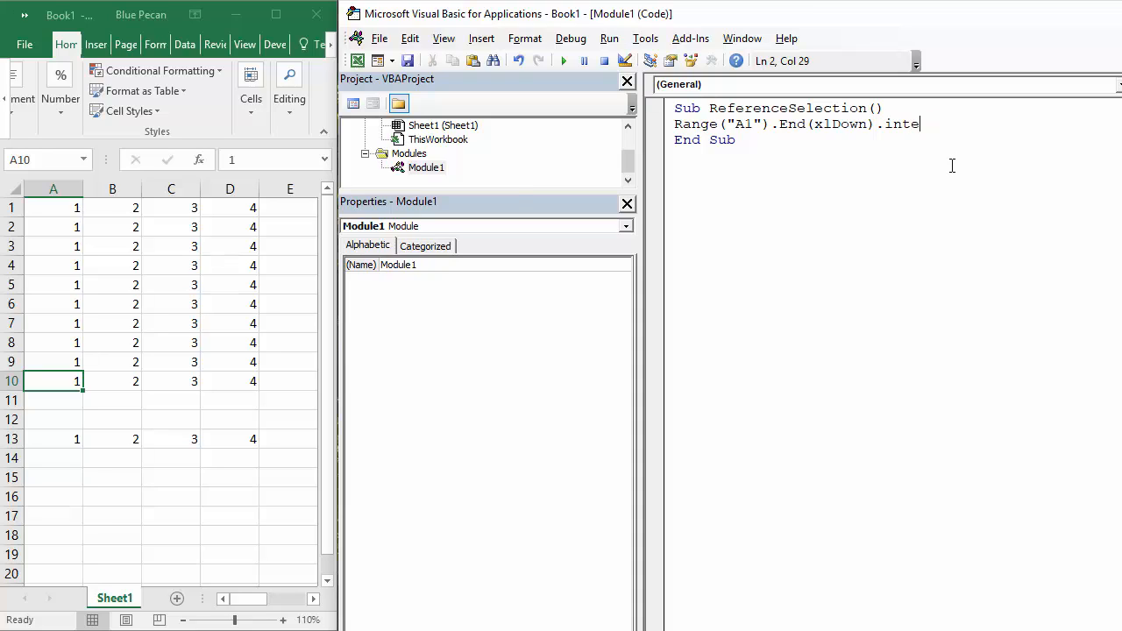
type("rior")
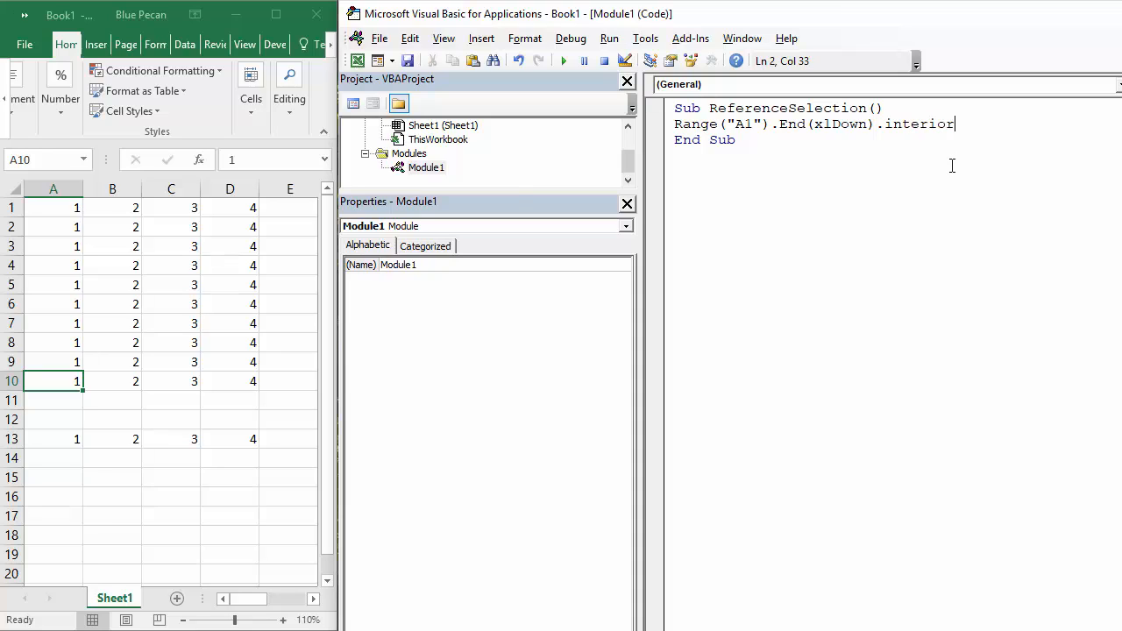
type(".color")
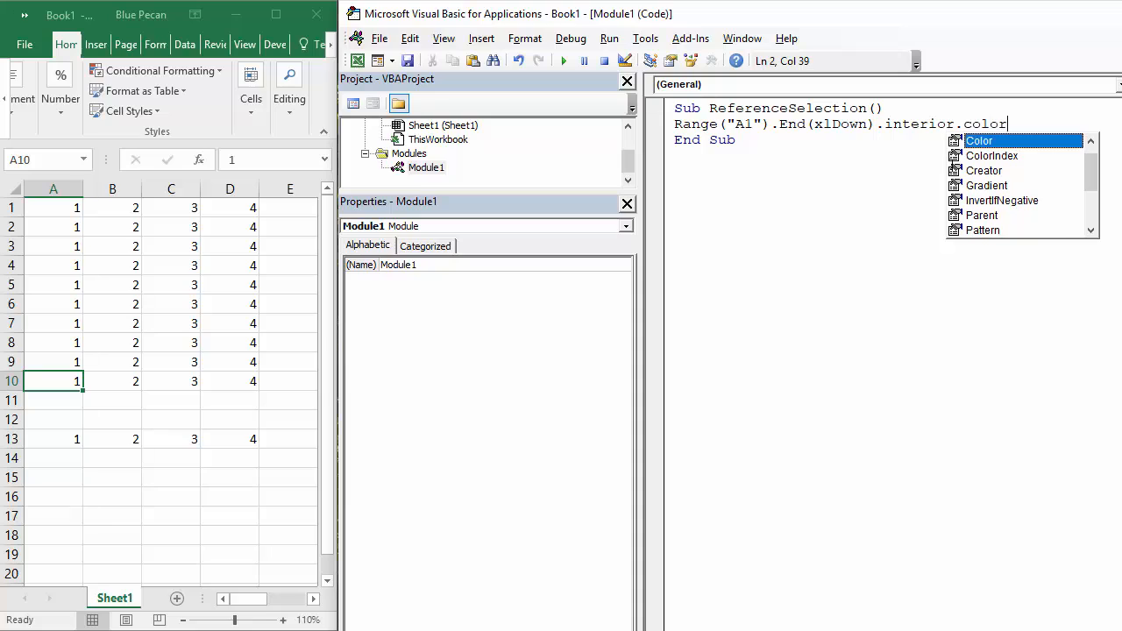
type("= v")
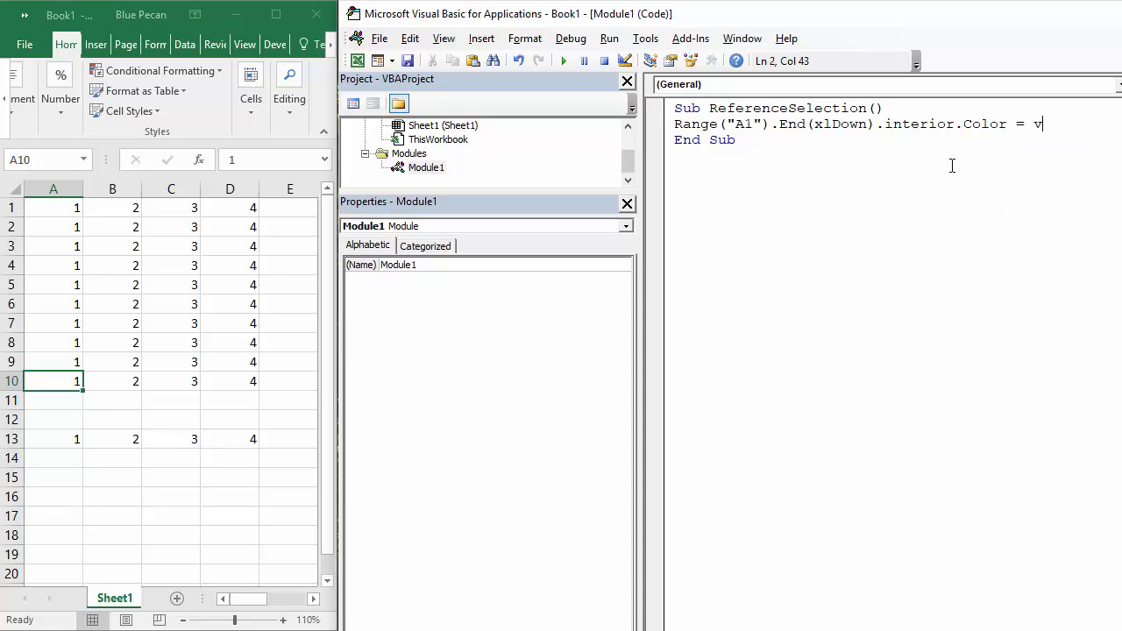
type("byellow")
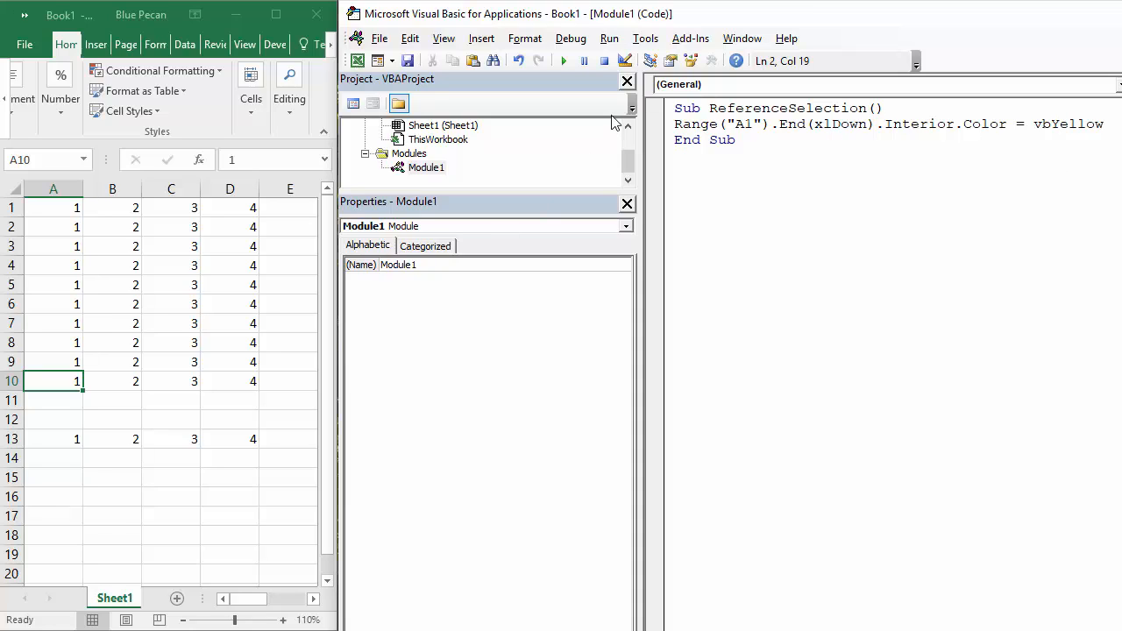
left_click(564, 60)
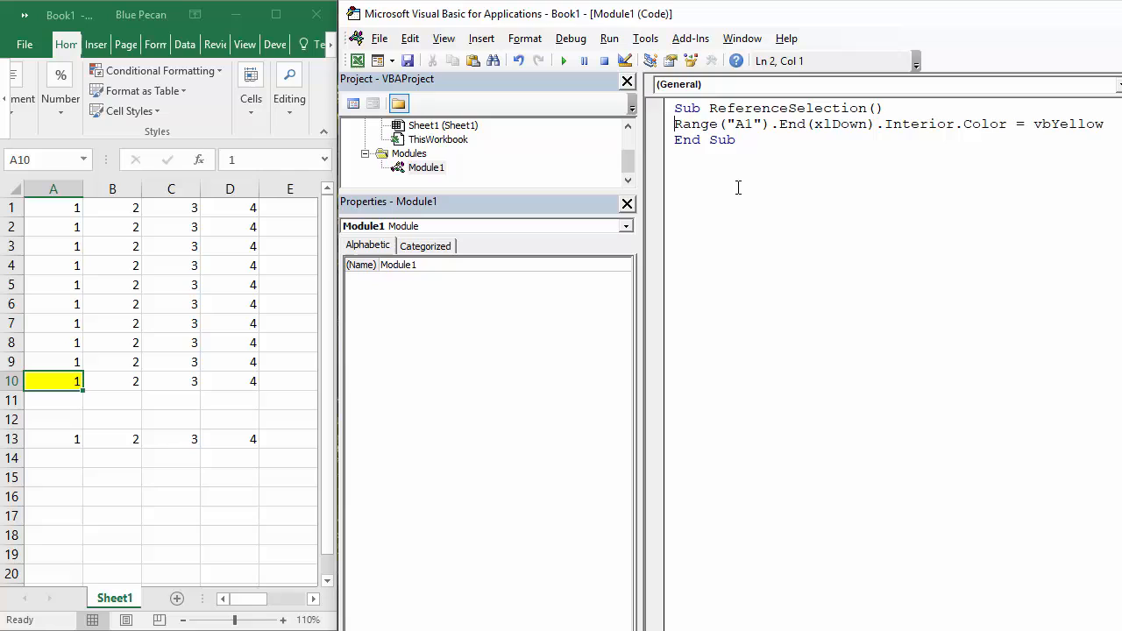
- Wrap it as Range(Range("A1"), Range("A1").End(xlDown)) and run it, colouring A1:A10 yellow
type("range")
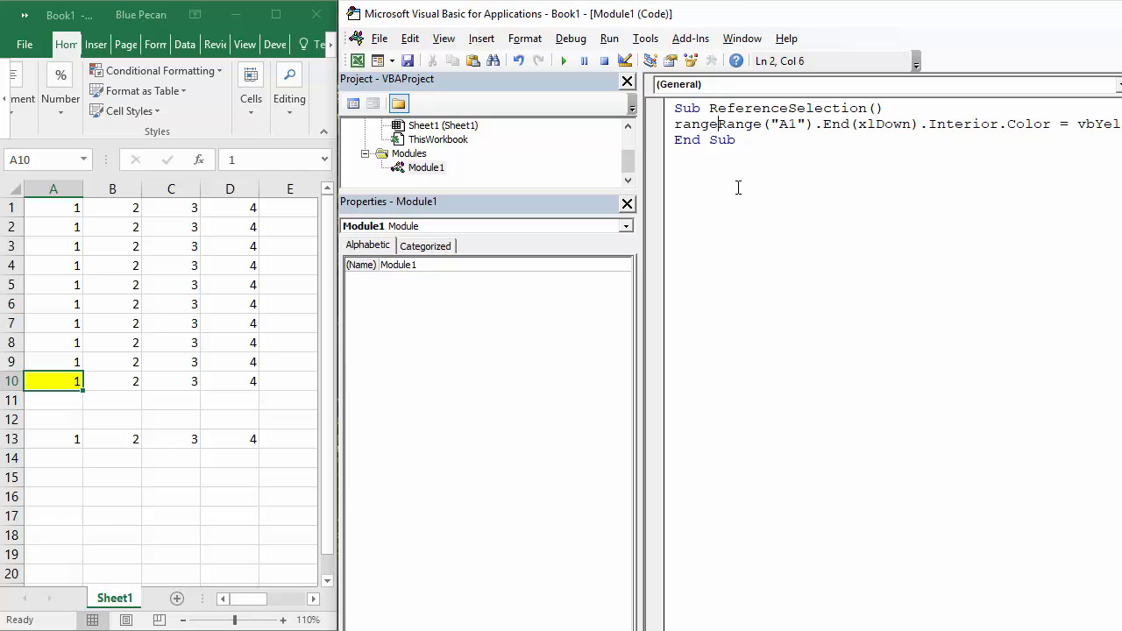
type("(")
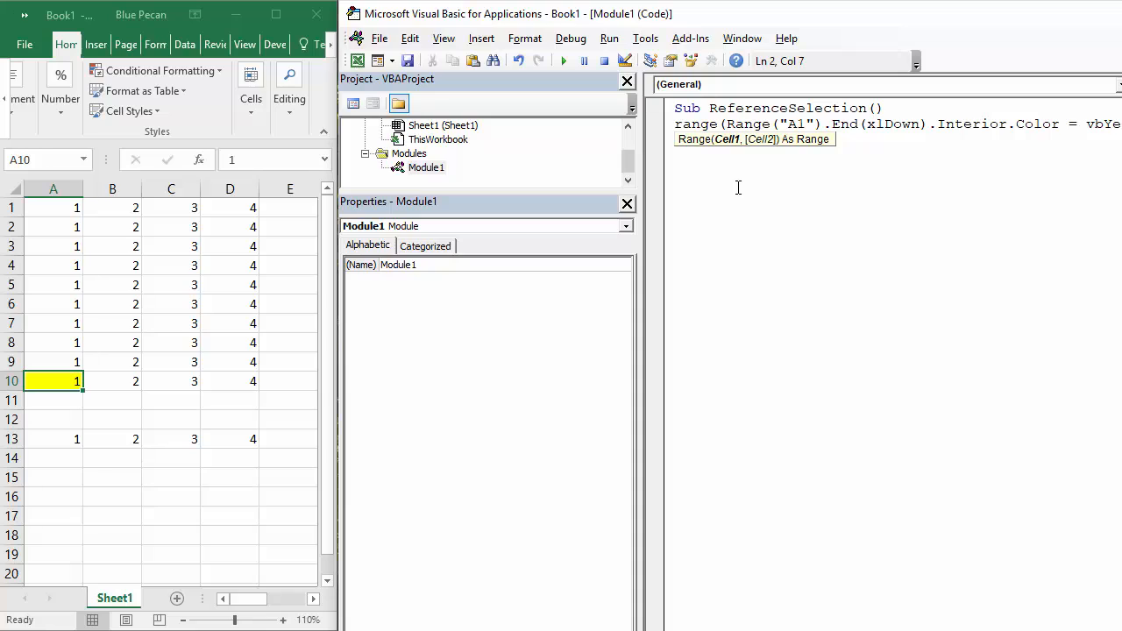
type("range(\"A1")
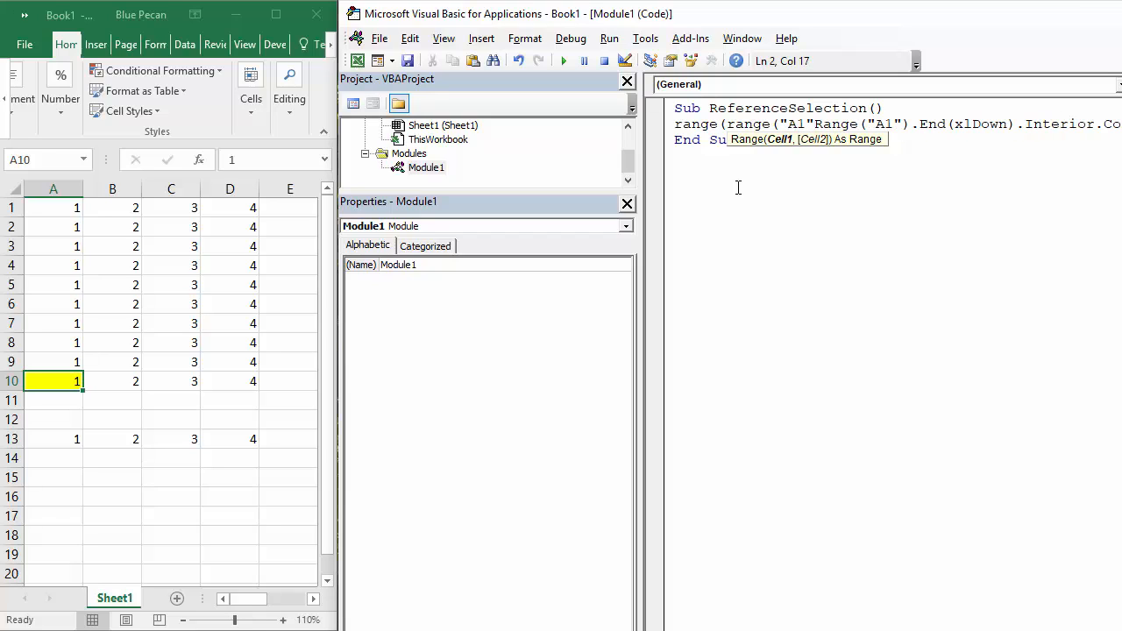
type("),")
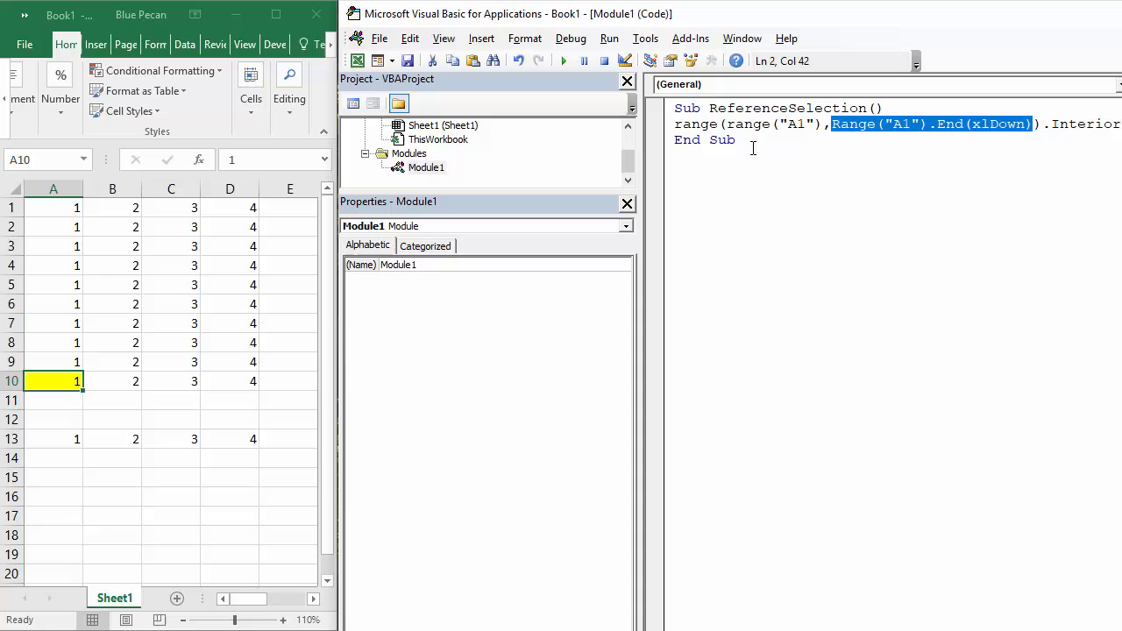
mouse_move(754, 131)
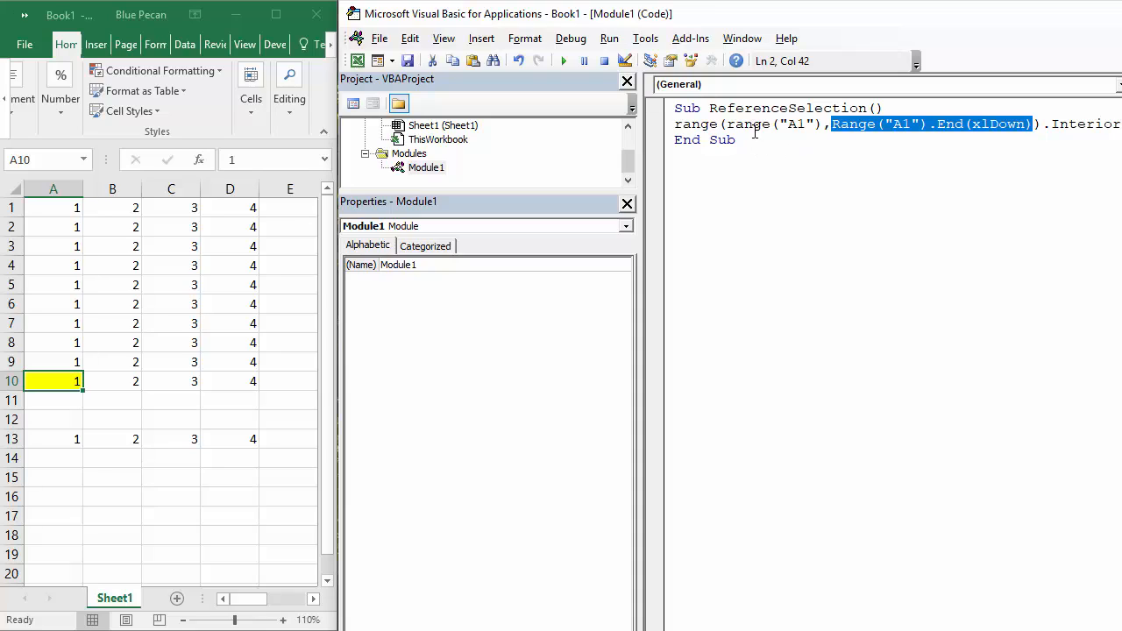
mouse_move(754, 129)
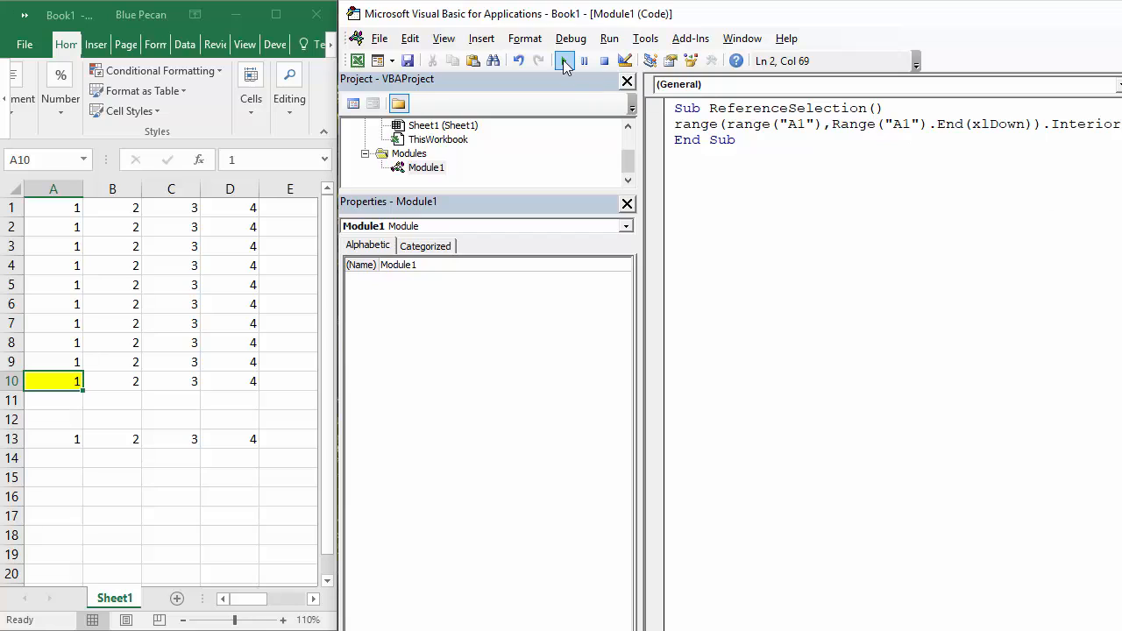
left_click(565, 60)
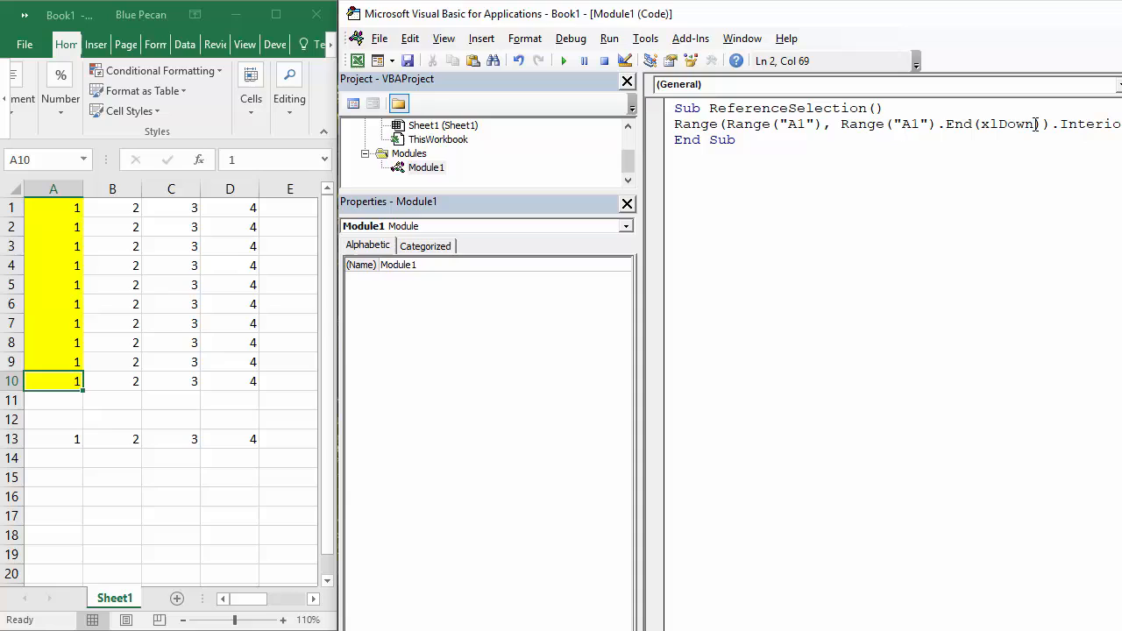
- Change xlDown to xlToRight so the coloured range becomes A1 through D1
double_click(1014, 122)
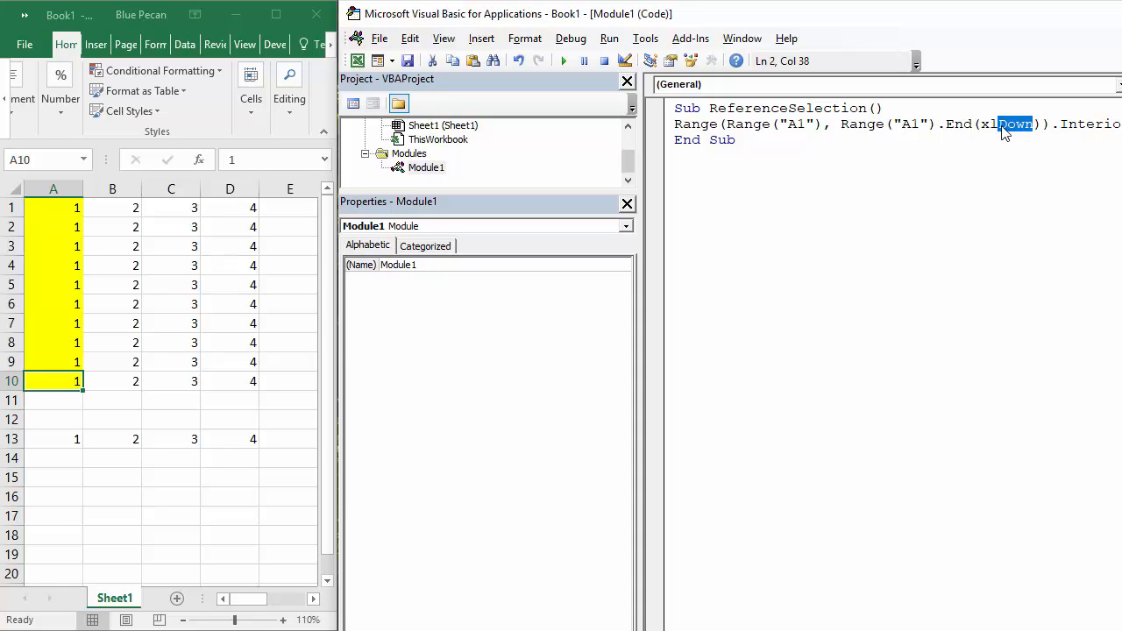
type("lToRight")
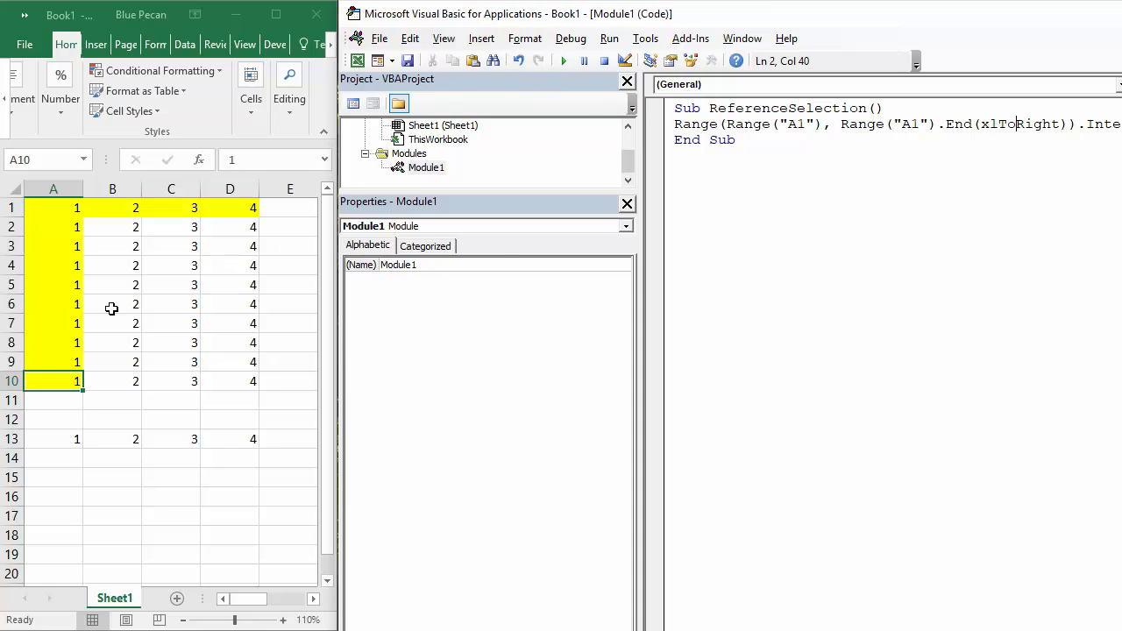
mouse_move(974, 342)
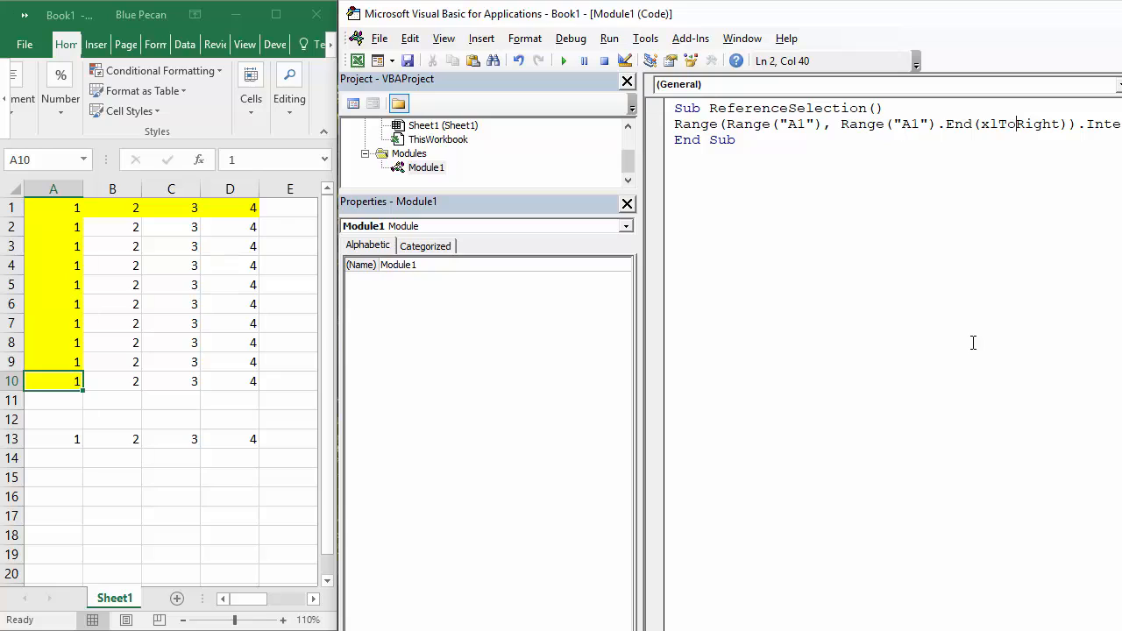